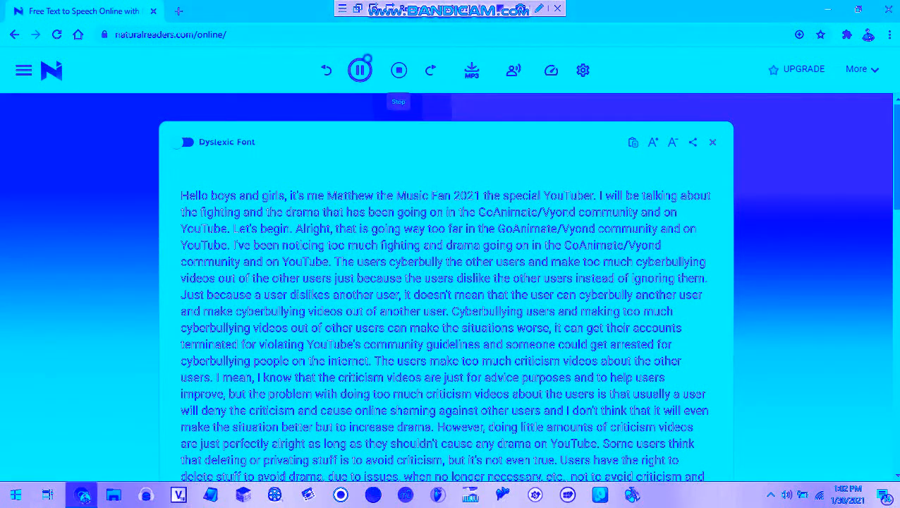
Turn on the caption bar so the spoken sentence shows with the current word highlighted.
click(358, 69)
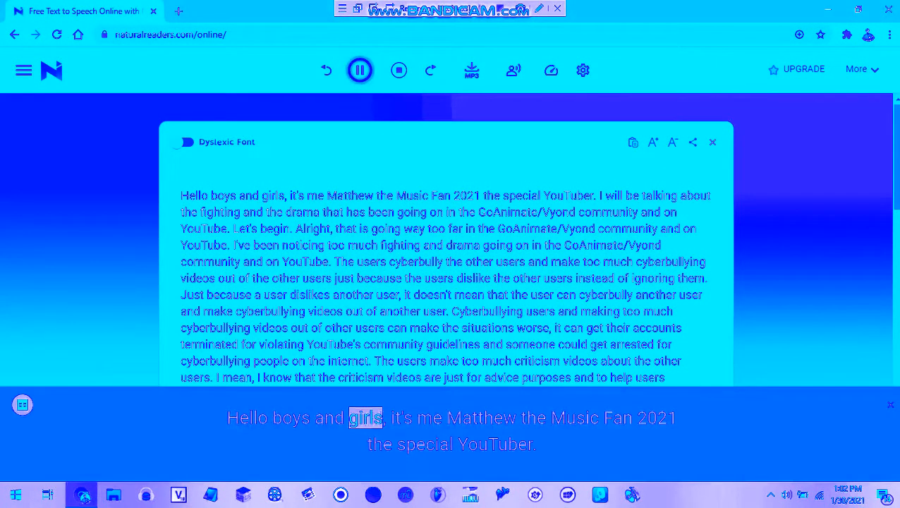